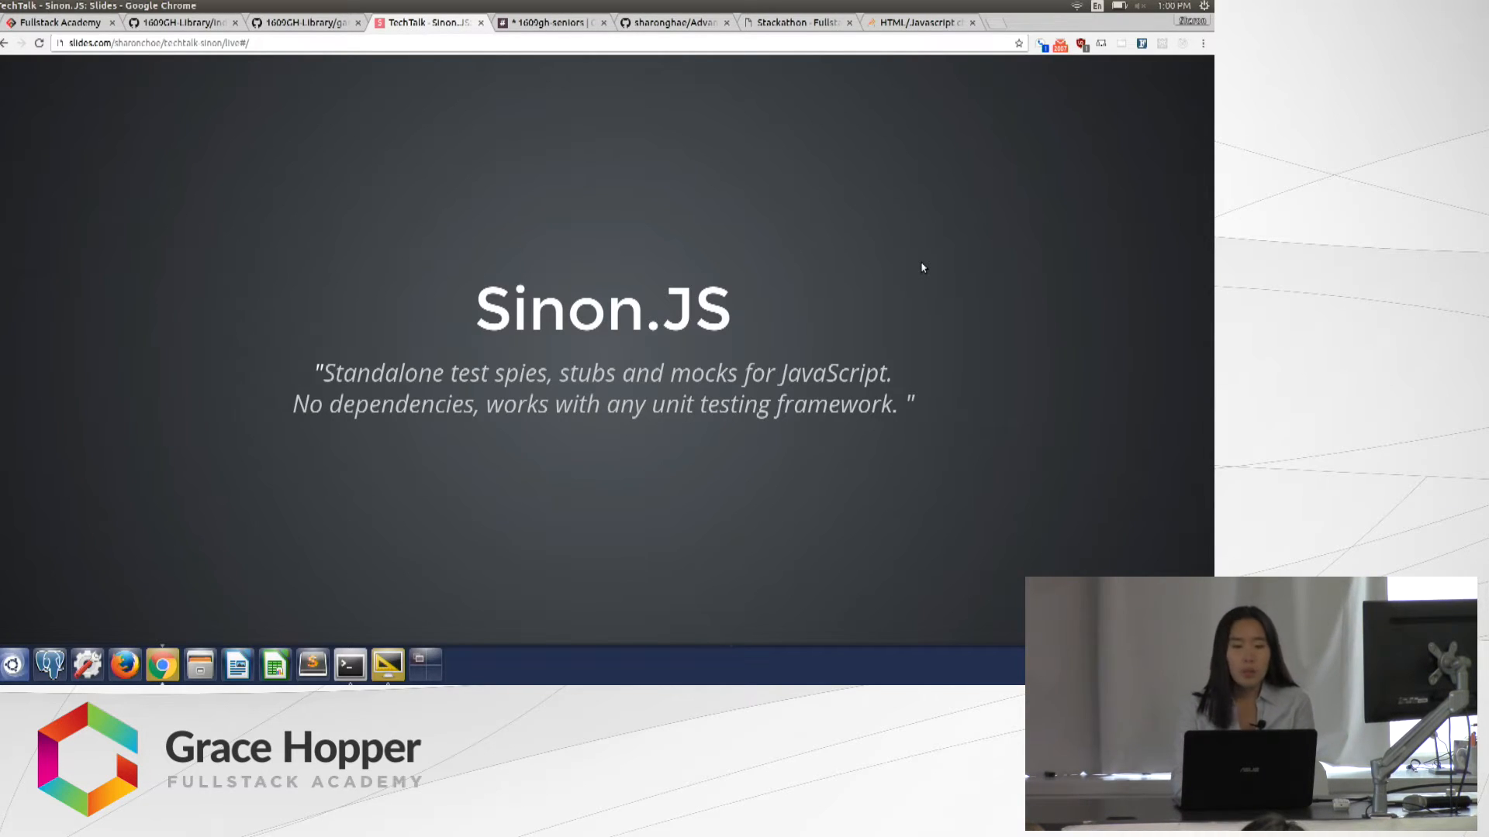
# Advance from the Sinon.JS title slide to the test pyramid slide.
pyautogui.press('Right')
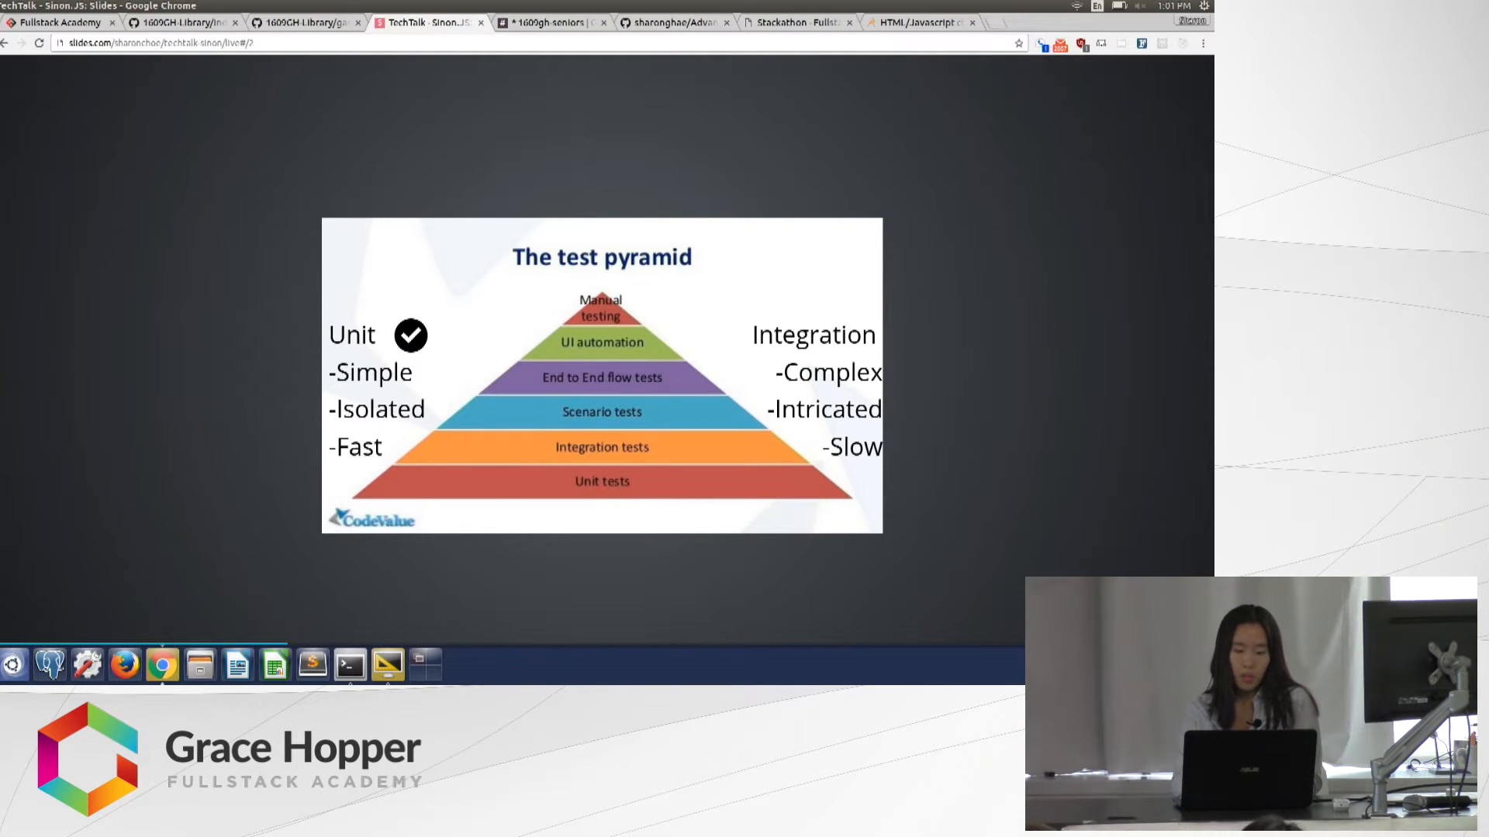
# Advance to the Test driven development slide showing the TDD circle of life.
pyautogui.press('Right')
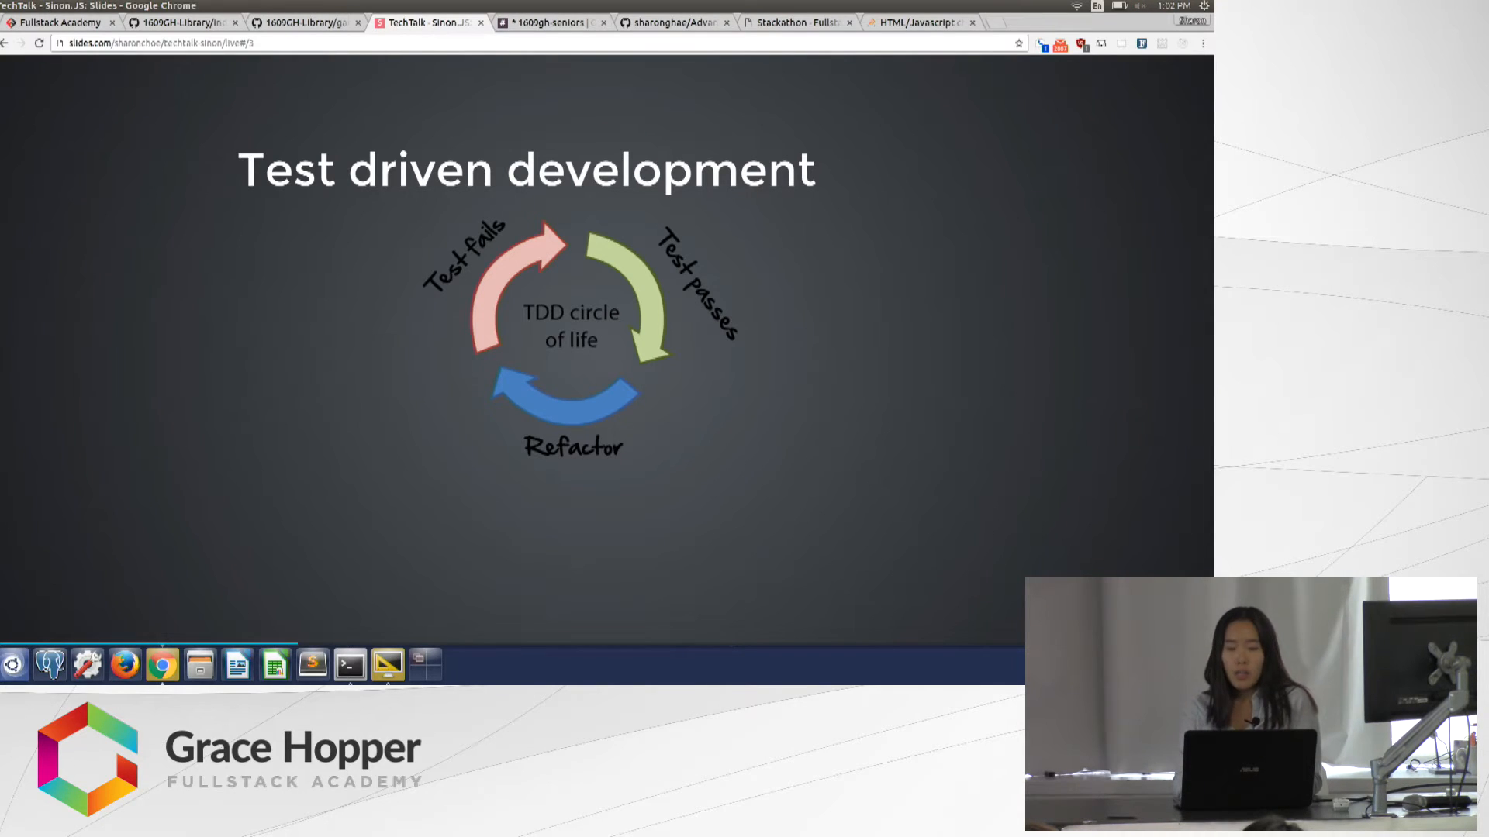
# Advance to the Why use Sinon.JS? slide on test-doubles and mocking.
pyautogui.press('Right')
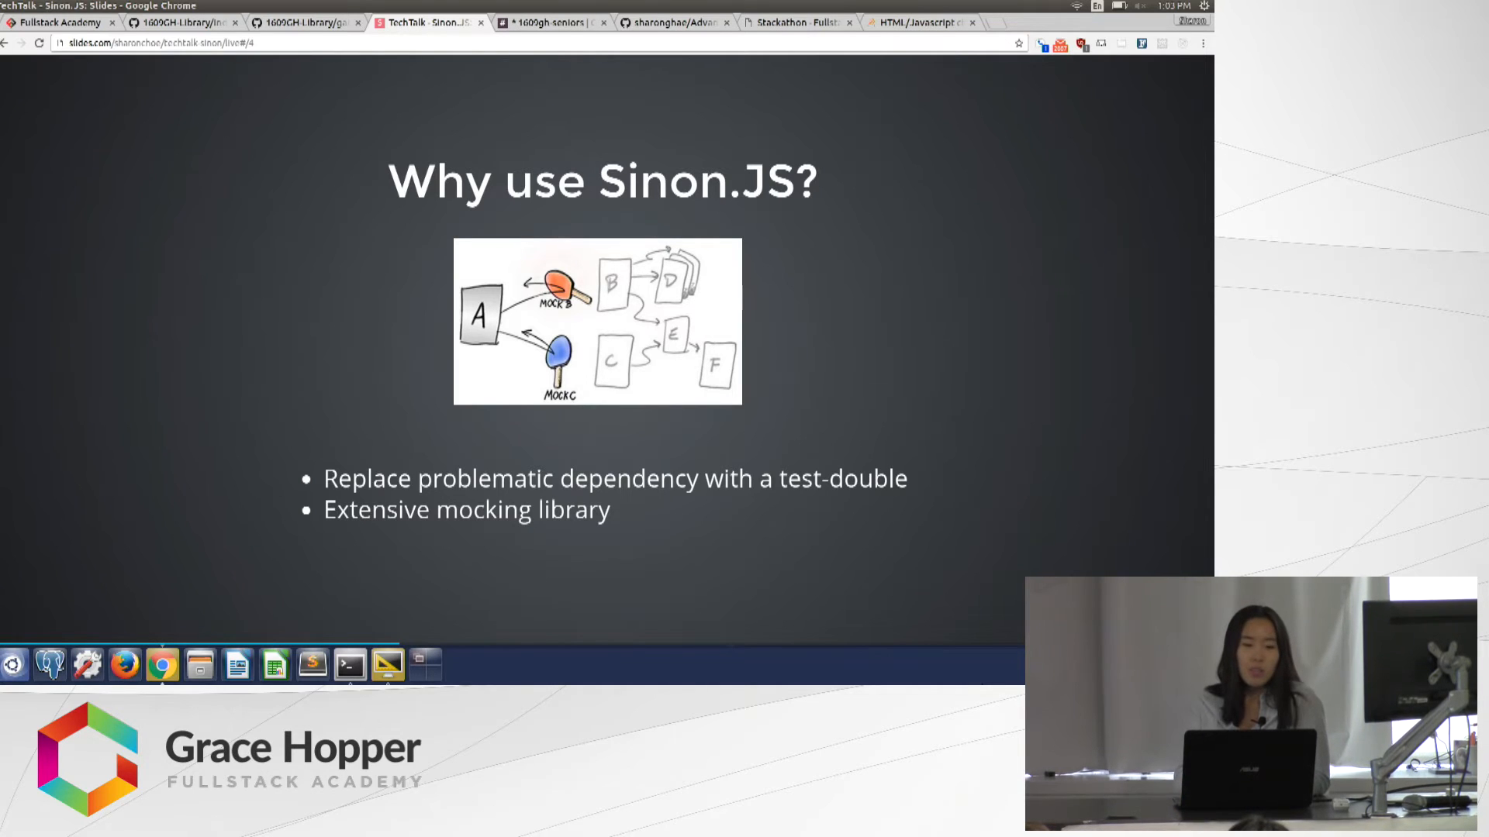
pyautogui.press('right')
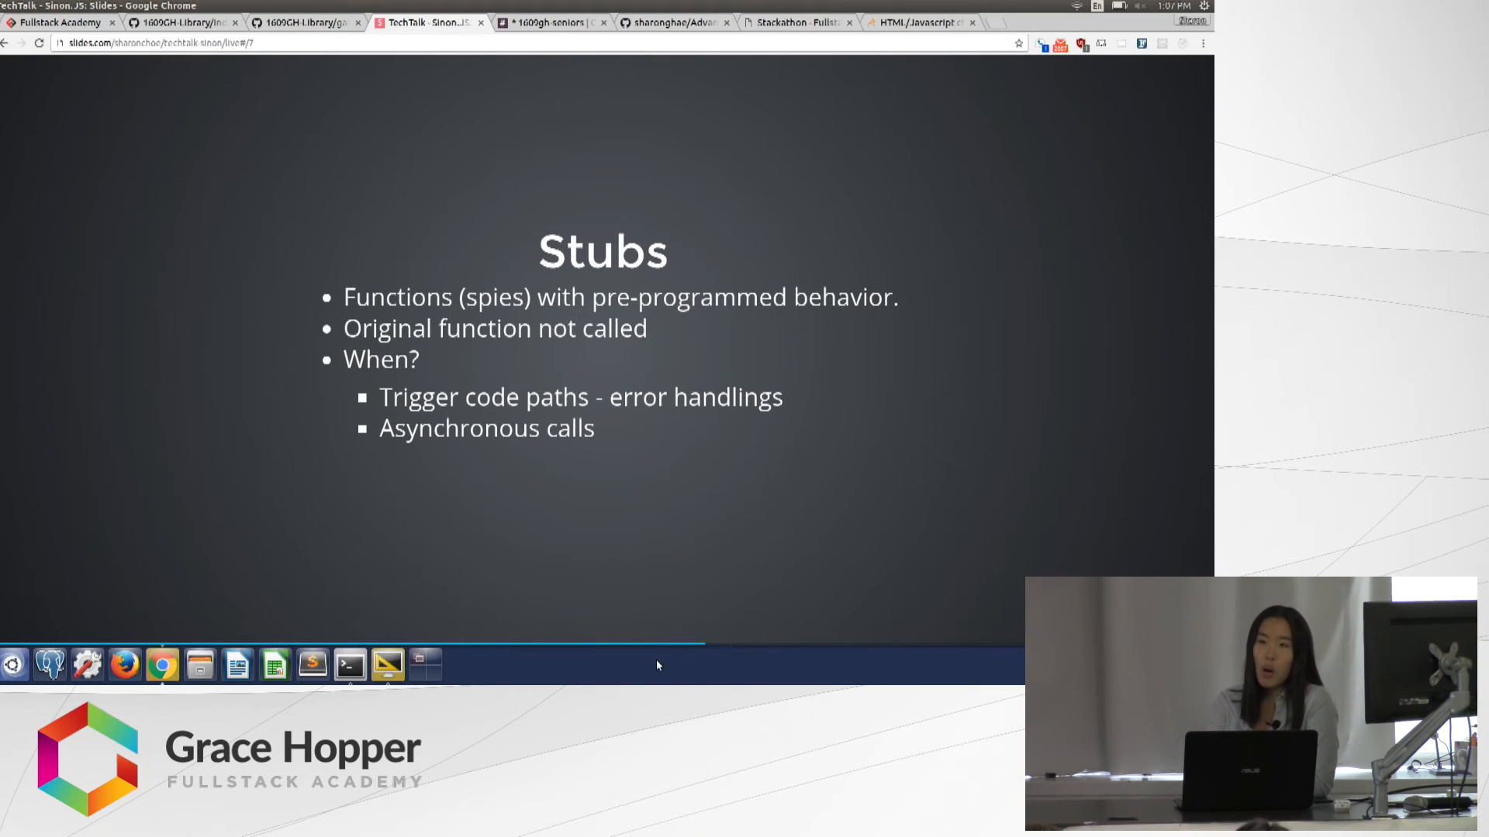
pyautogui.moveTo(558, 594)
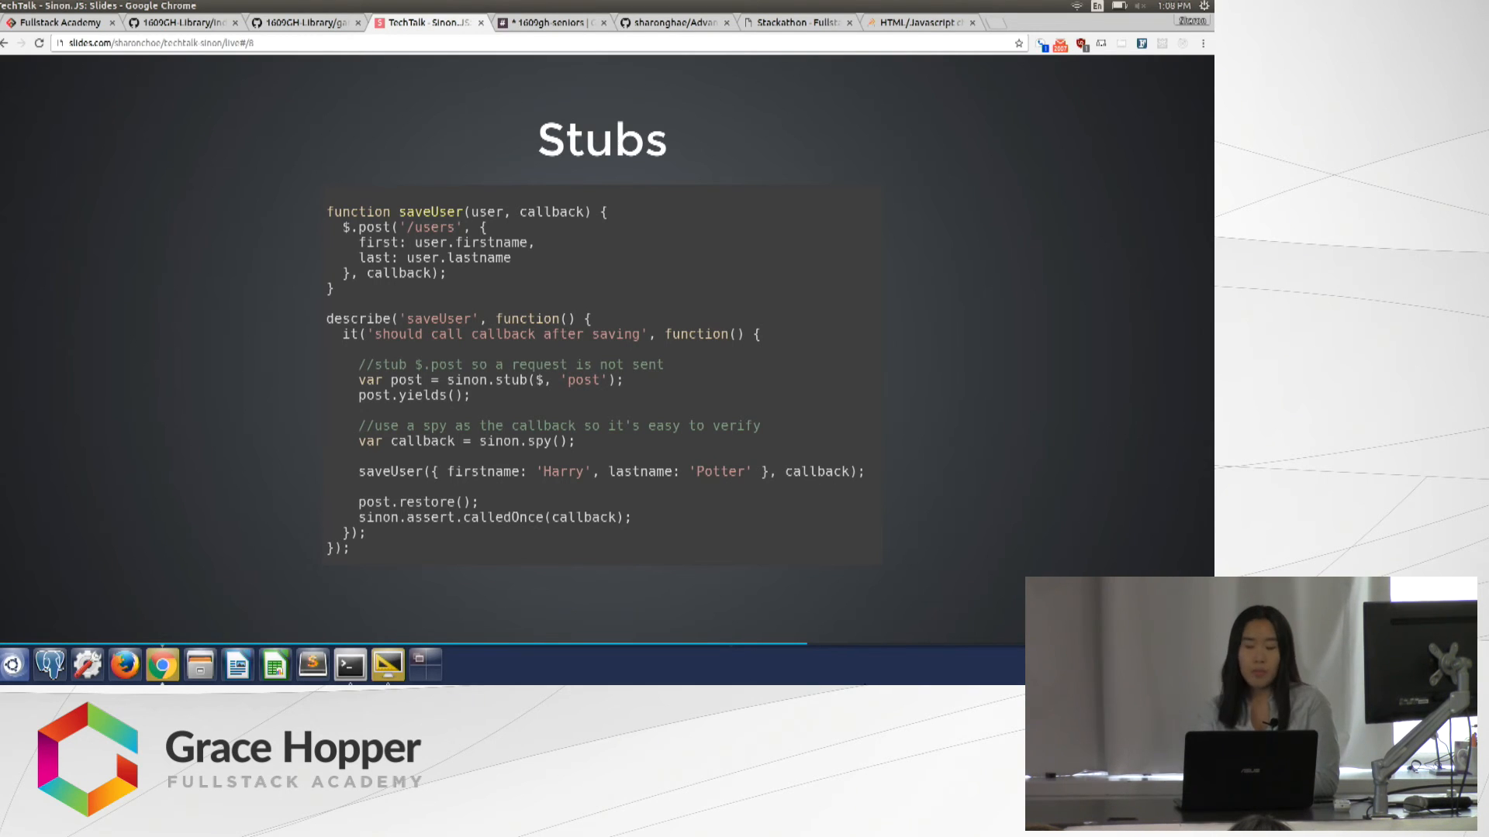
# Advance to the Mocks slide with mock.expects and mock.verify examples.
pyautogui.press('Right')
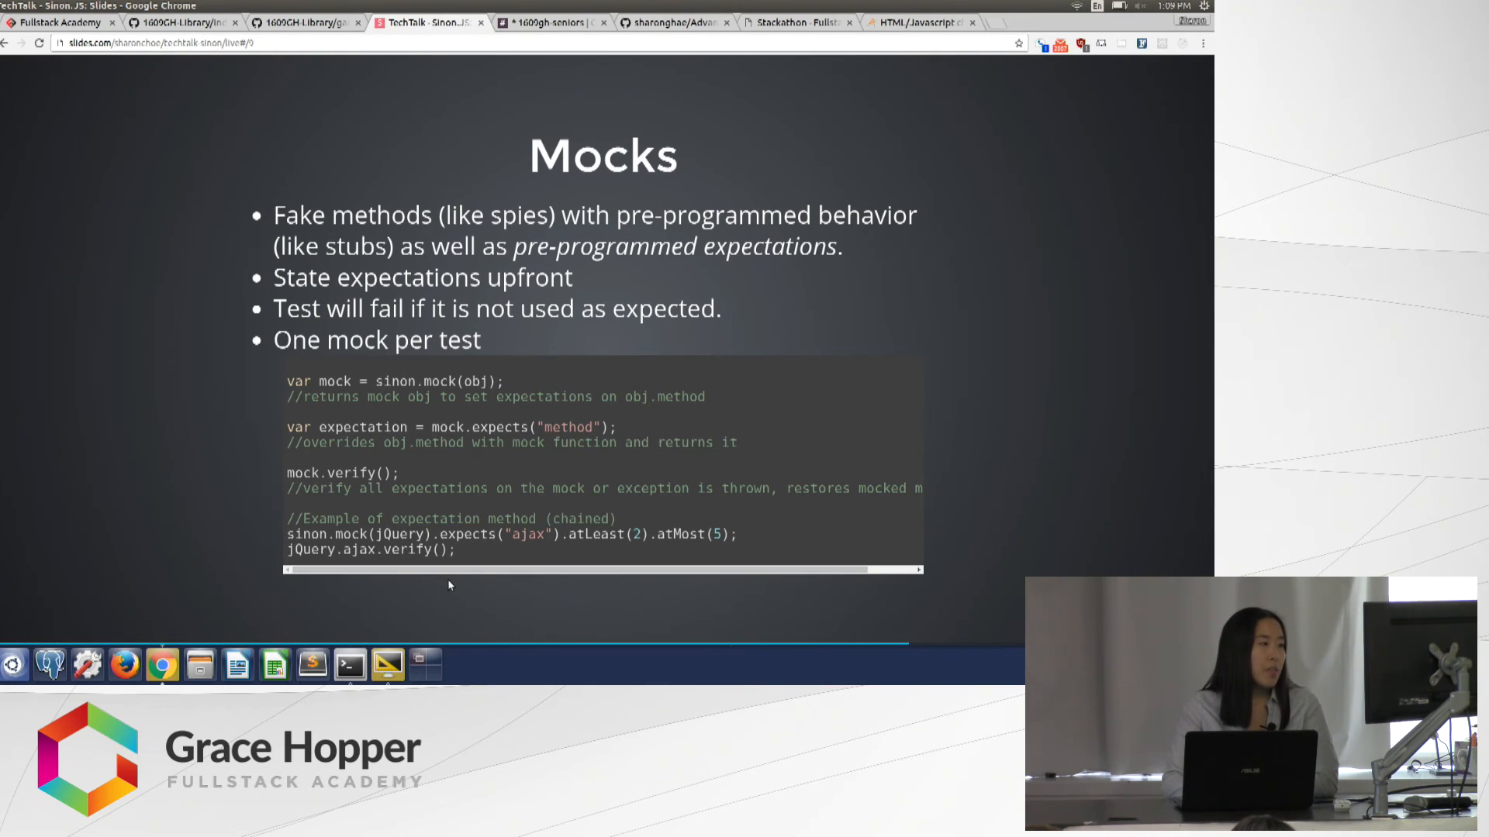
pyautogui.moveTo(568, 636)
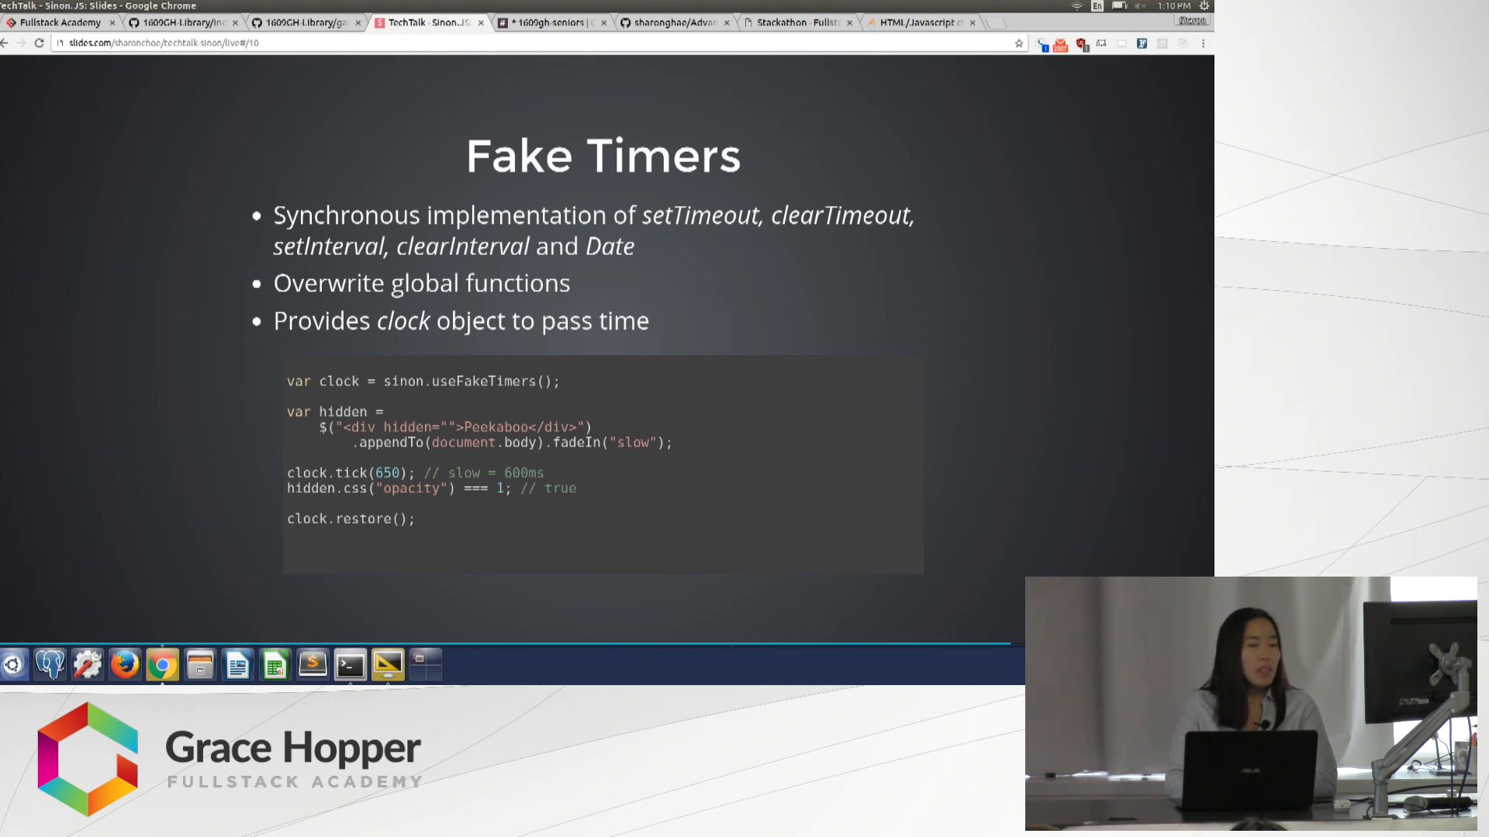
# Advance to the Fake XHR and server slide with the fake server JSON example.
pyautogui.press('Right')
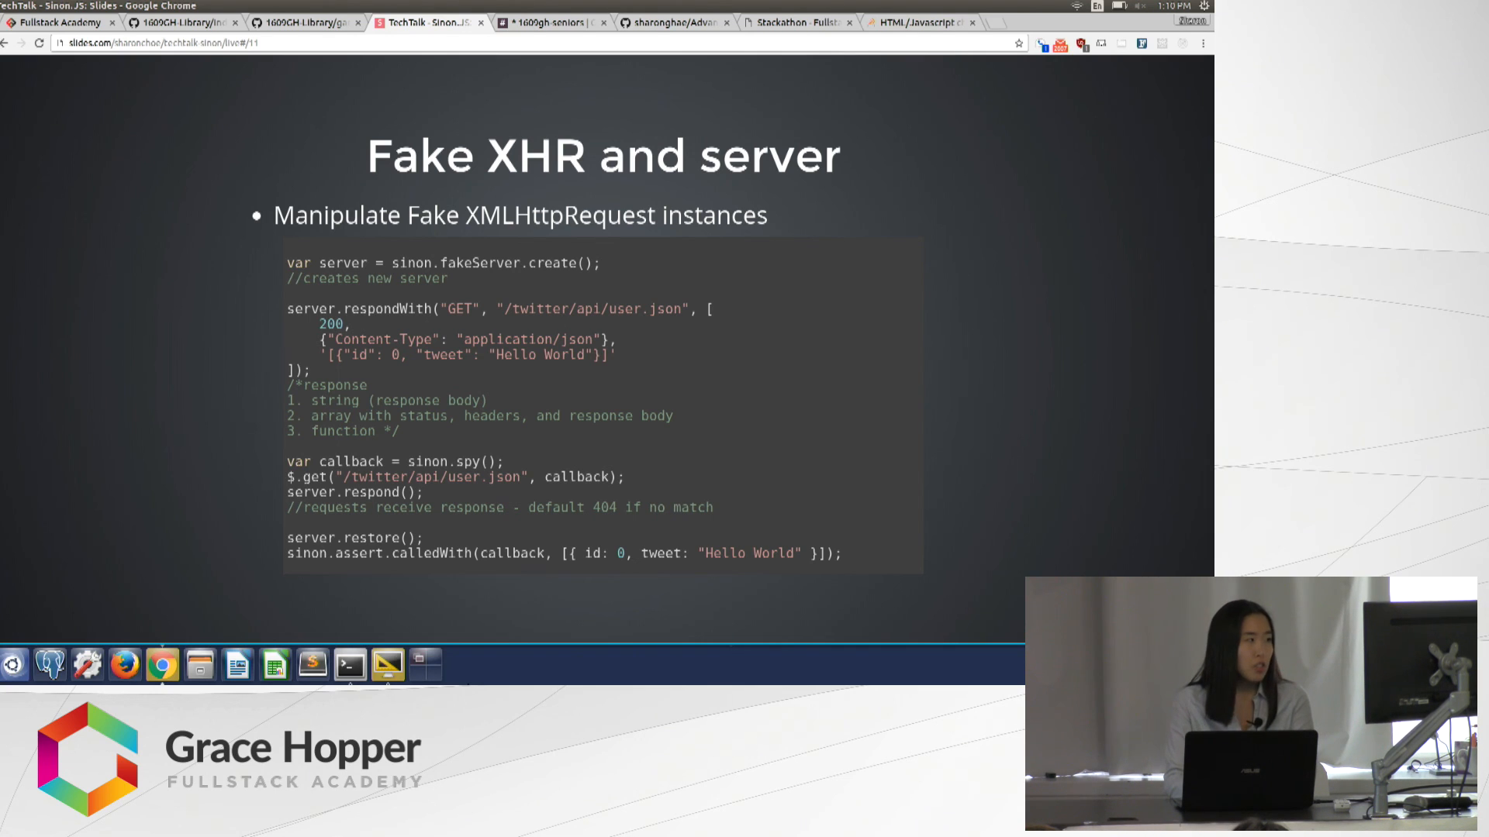
pyautogui.moveTo(387, 662)
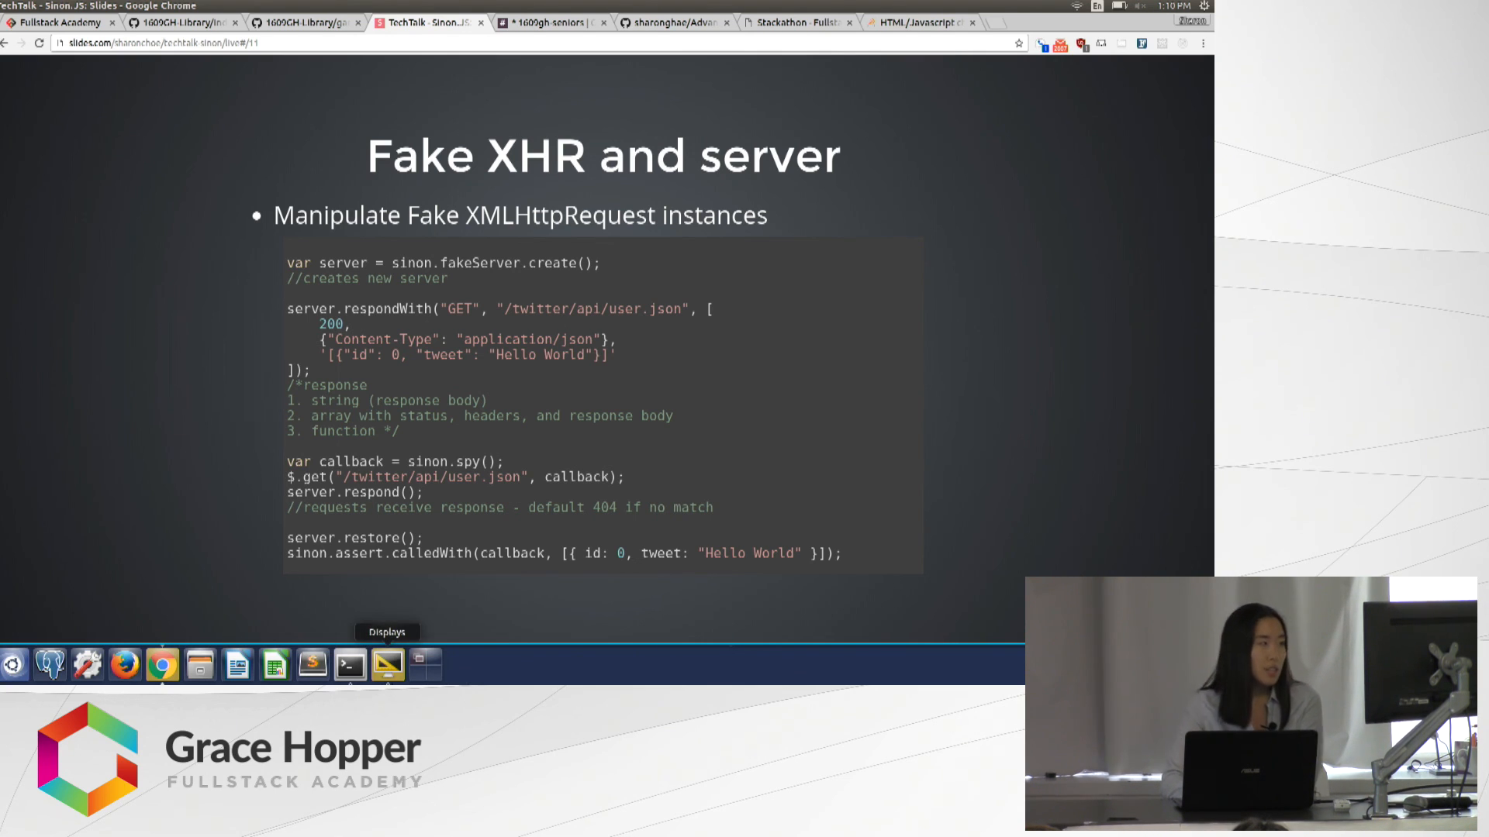